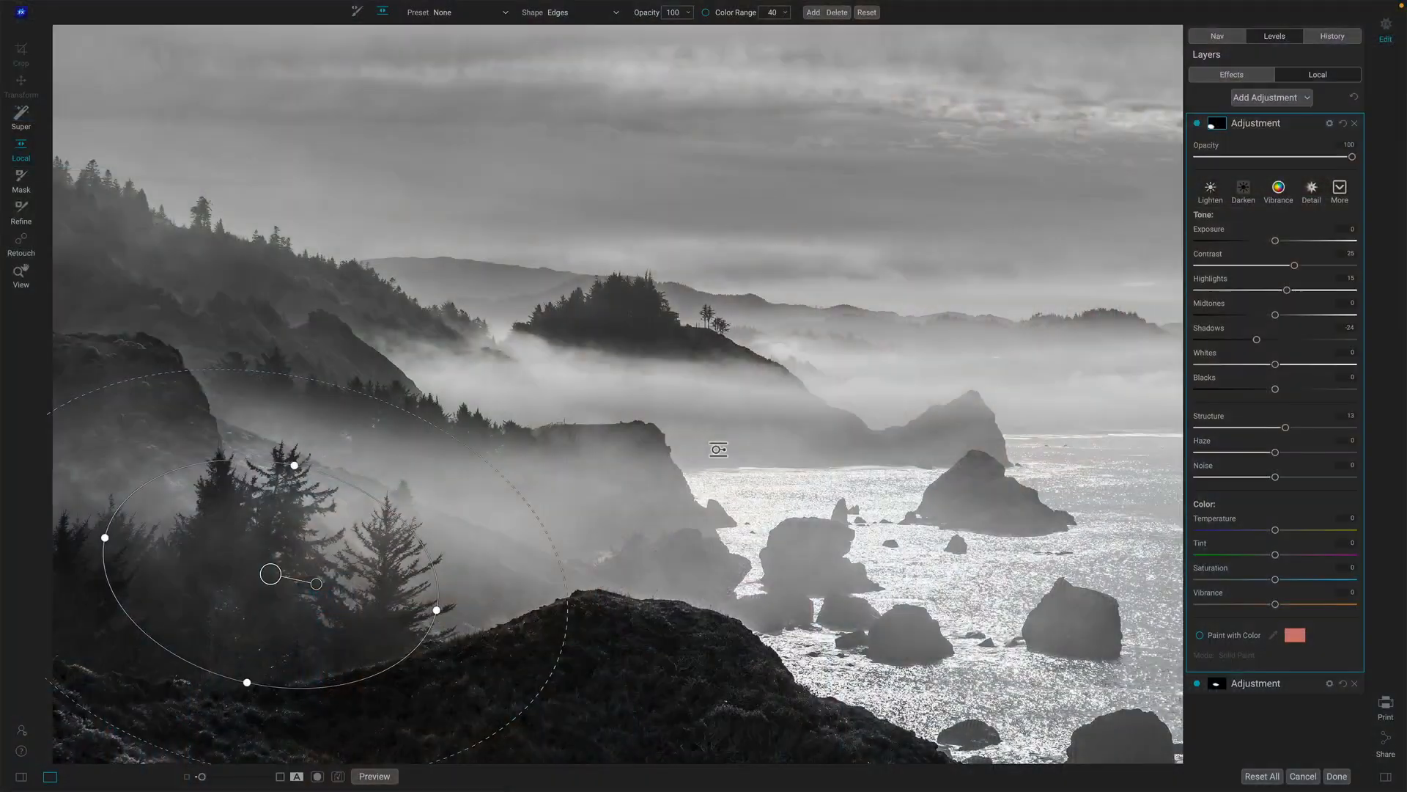
mouse_move(1053, 216)
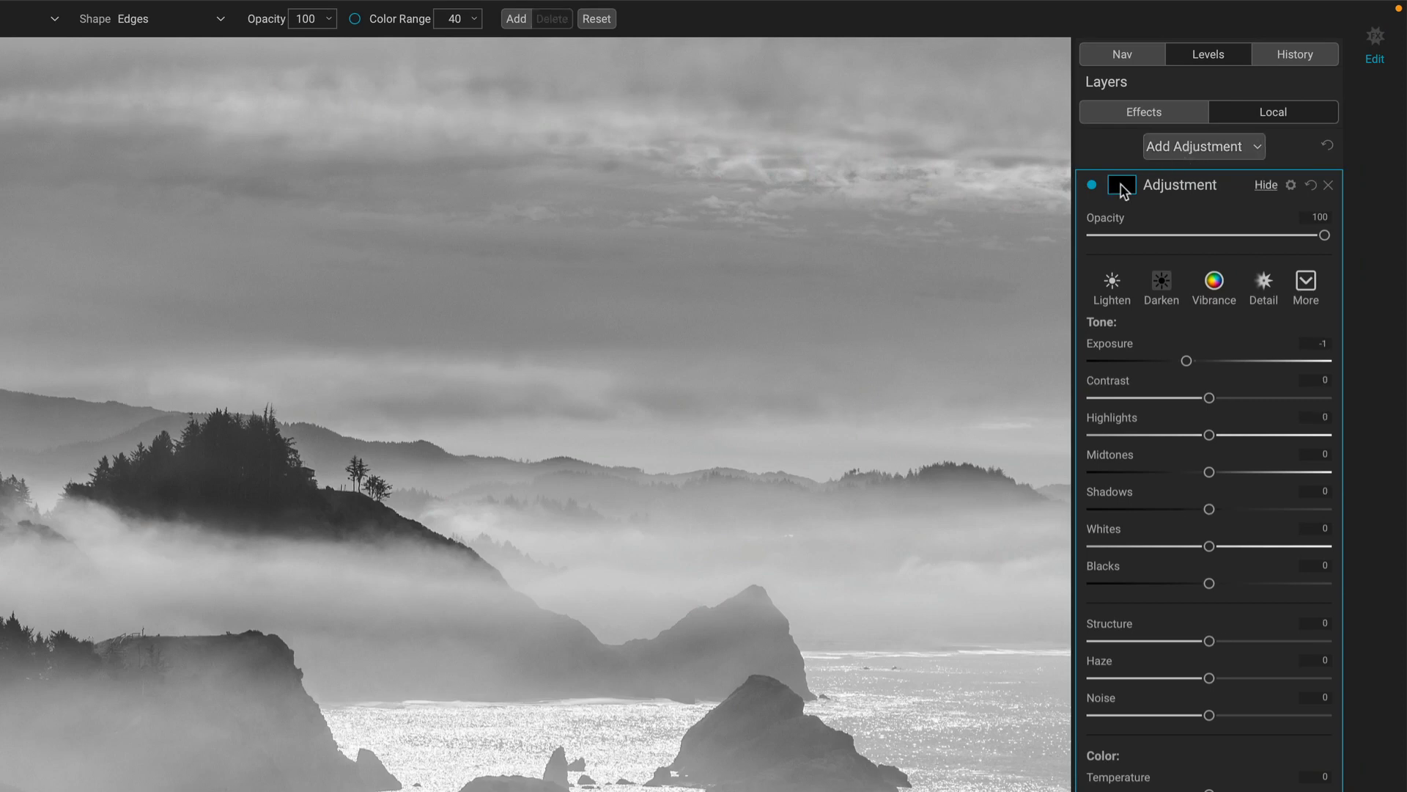
- Give the new adjustment a Lumen luminosity mask and toggle the mask view over the photo
left_click(1121, 185)
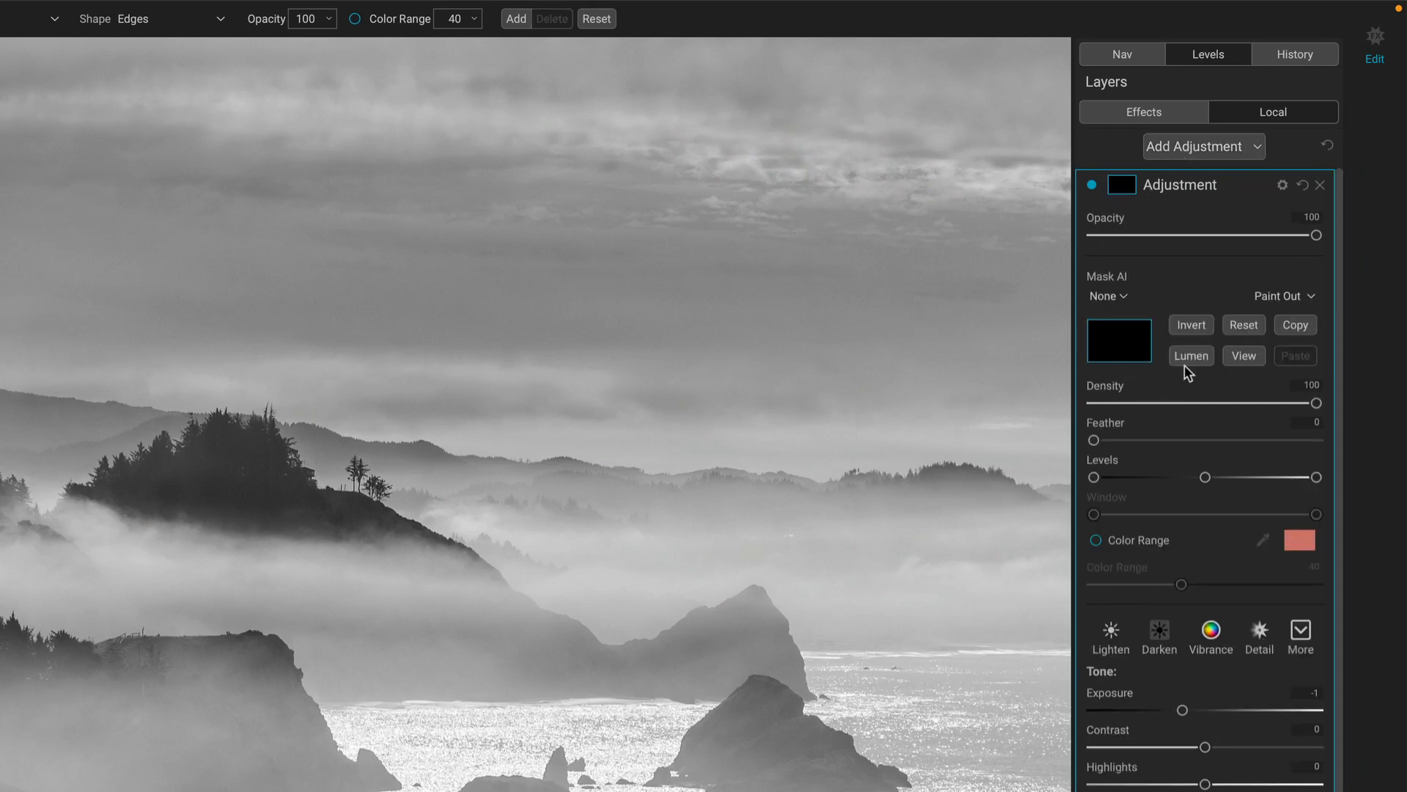
left_click(1243, 355)
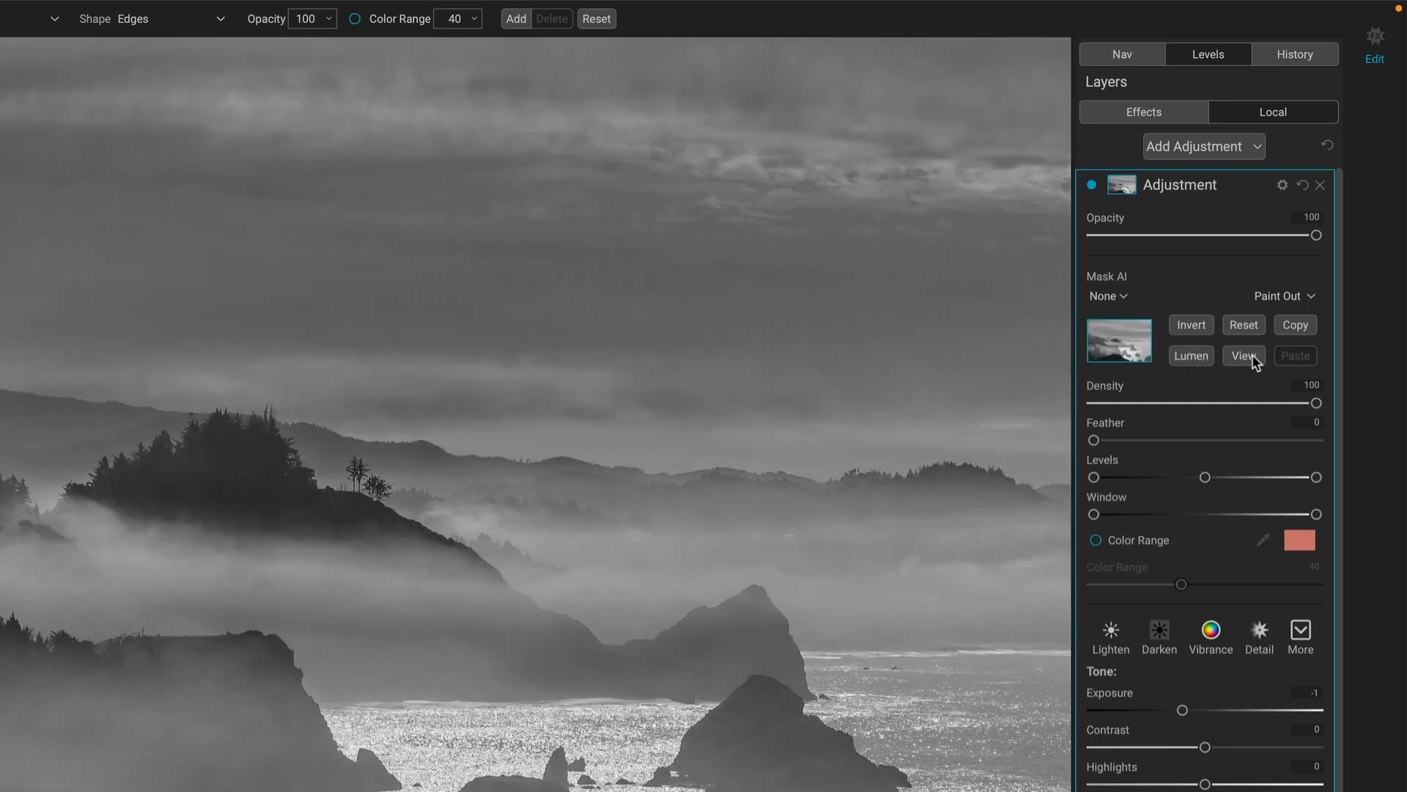
left_click(1243, 355)
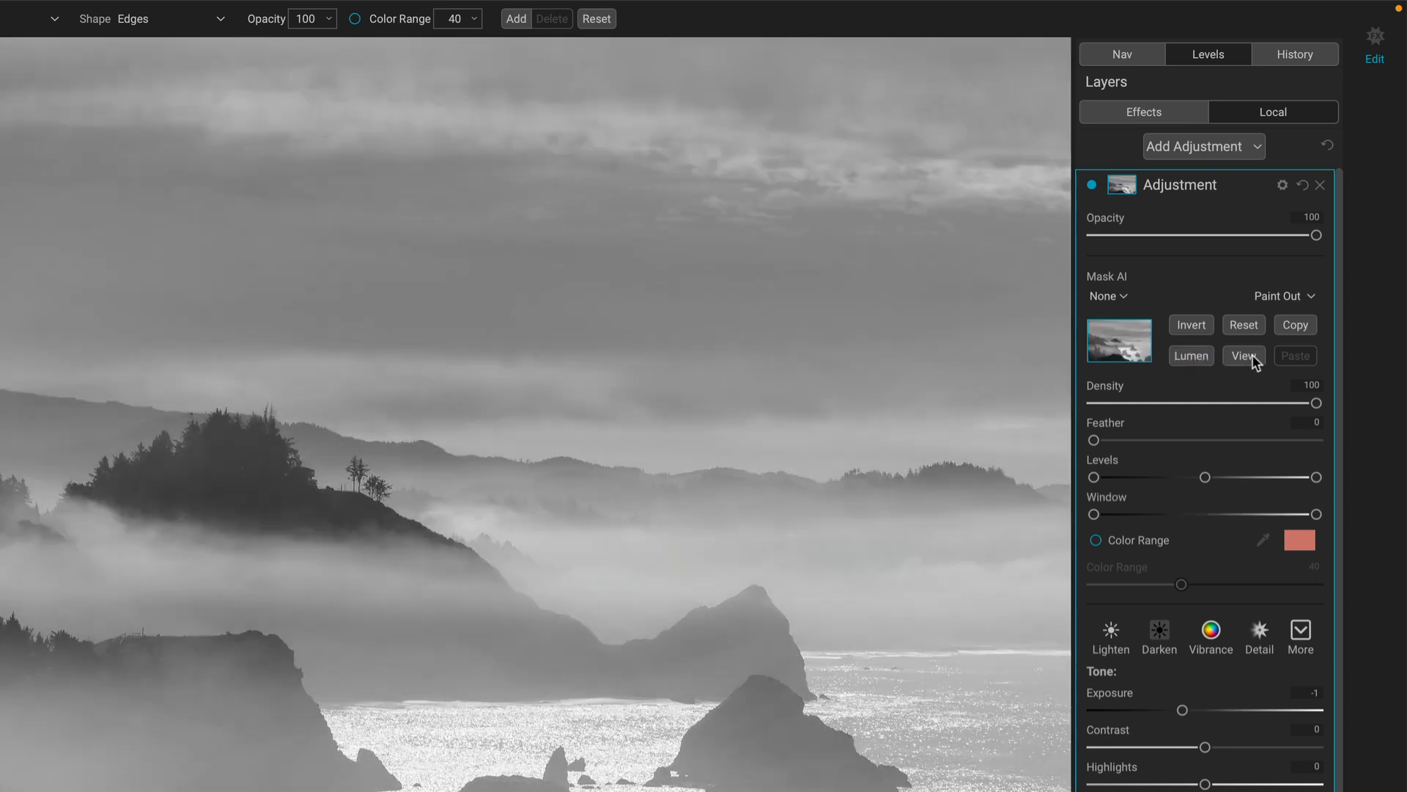
left_click(1243, 355)
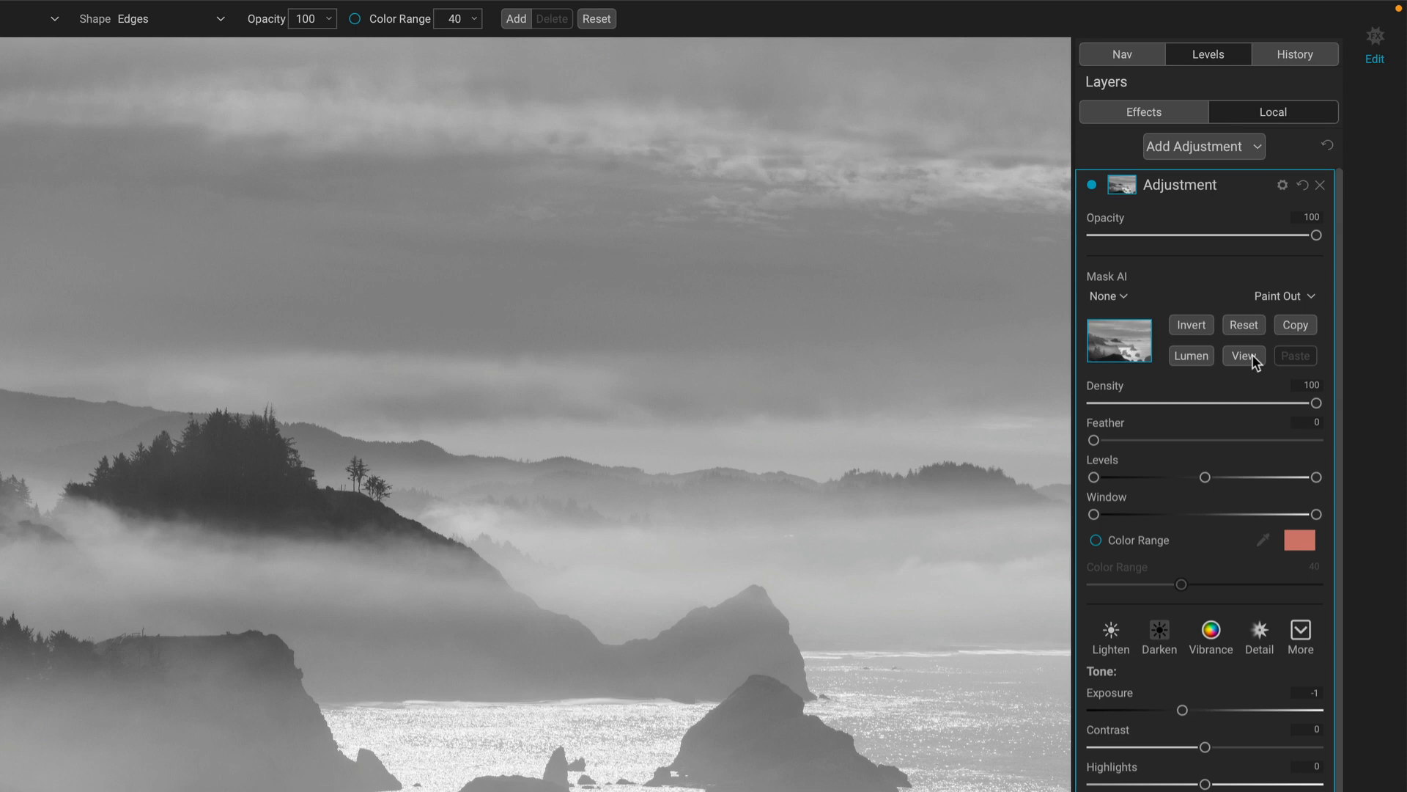
left_click(1243, 356)
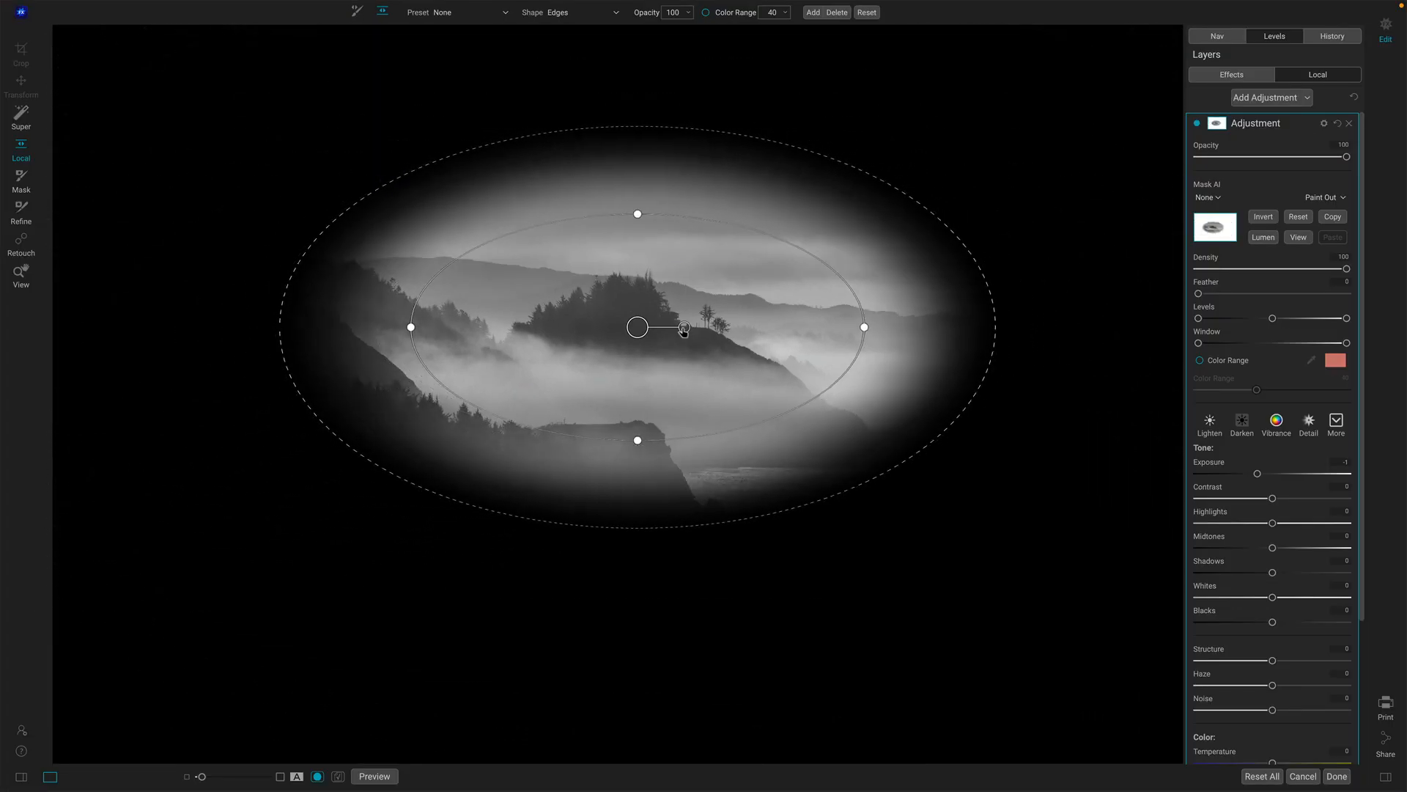
- Move the ellipse over the sea stacks and narrow Levels and Window to the brightest mist and water
left_click_drag(637, 327, 888, 376)
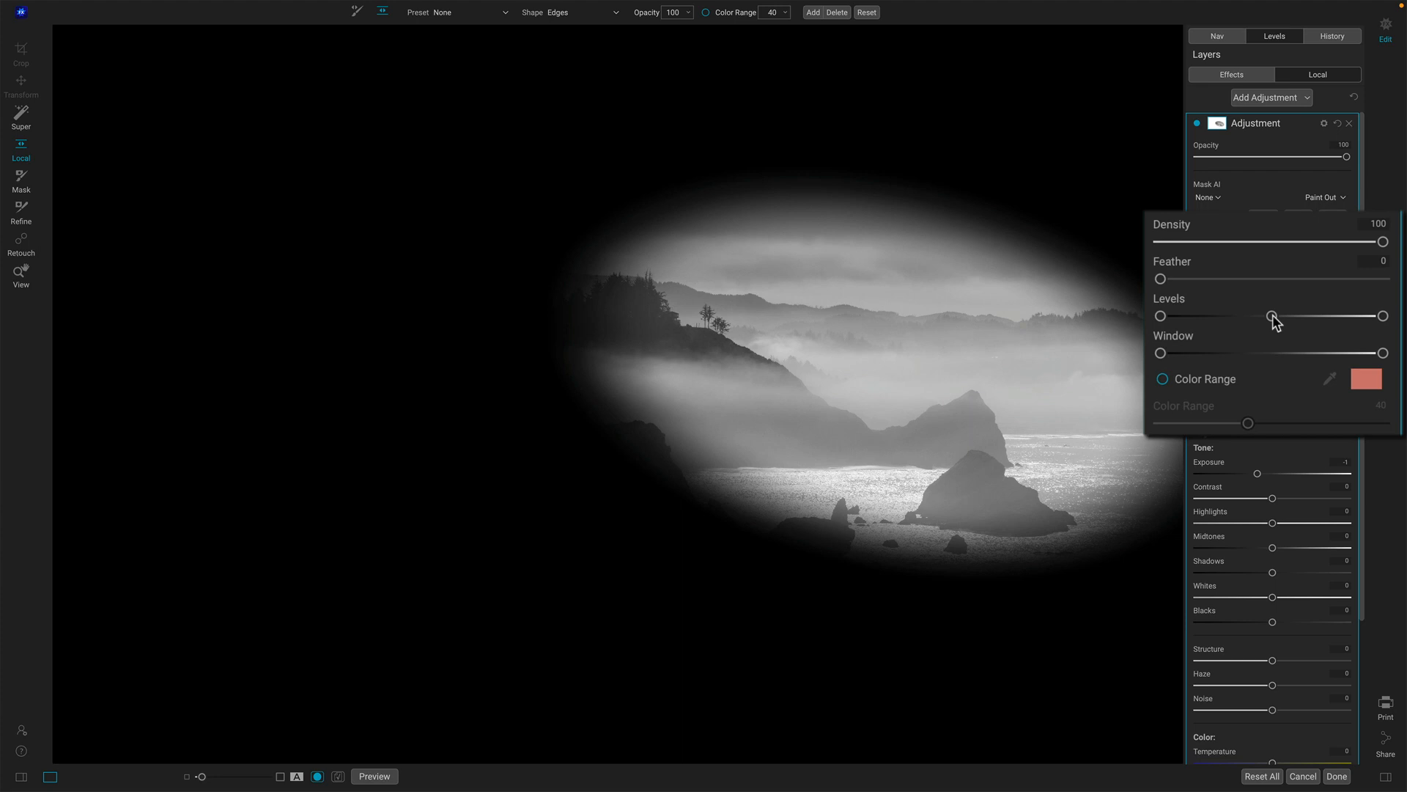
left_click_drag(1271, 316, 1319, 316)
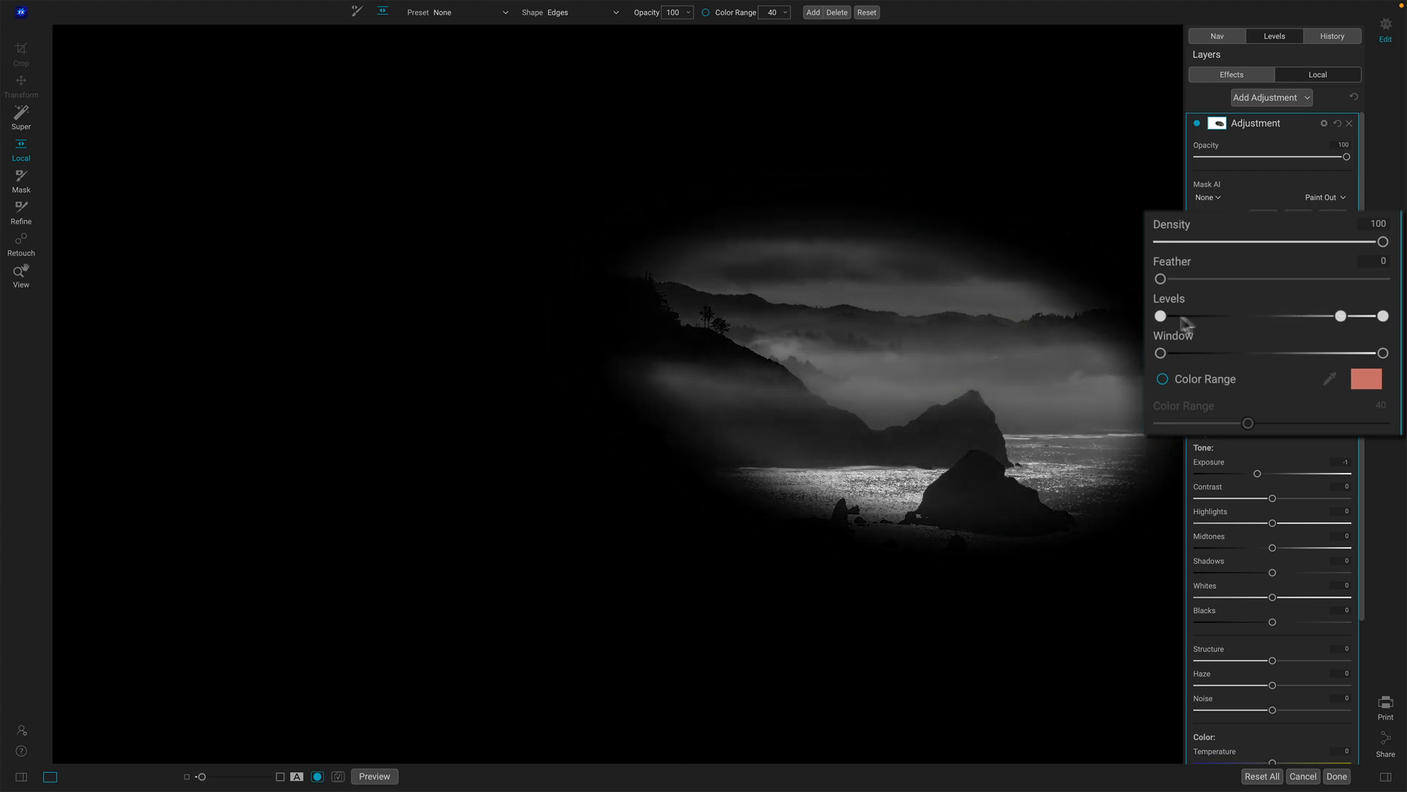
left_click_drag(1160, 315, 1211, 315)
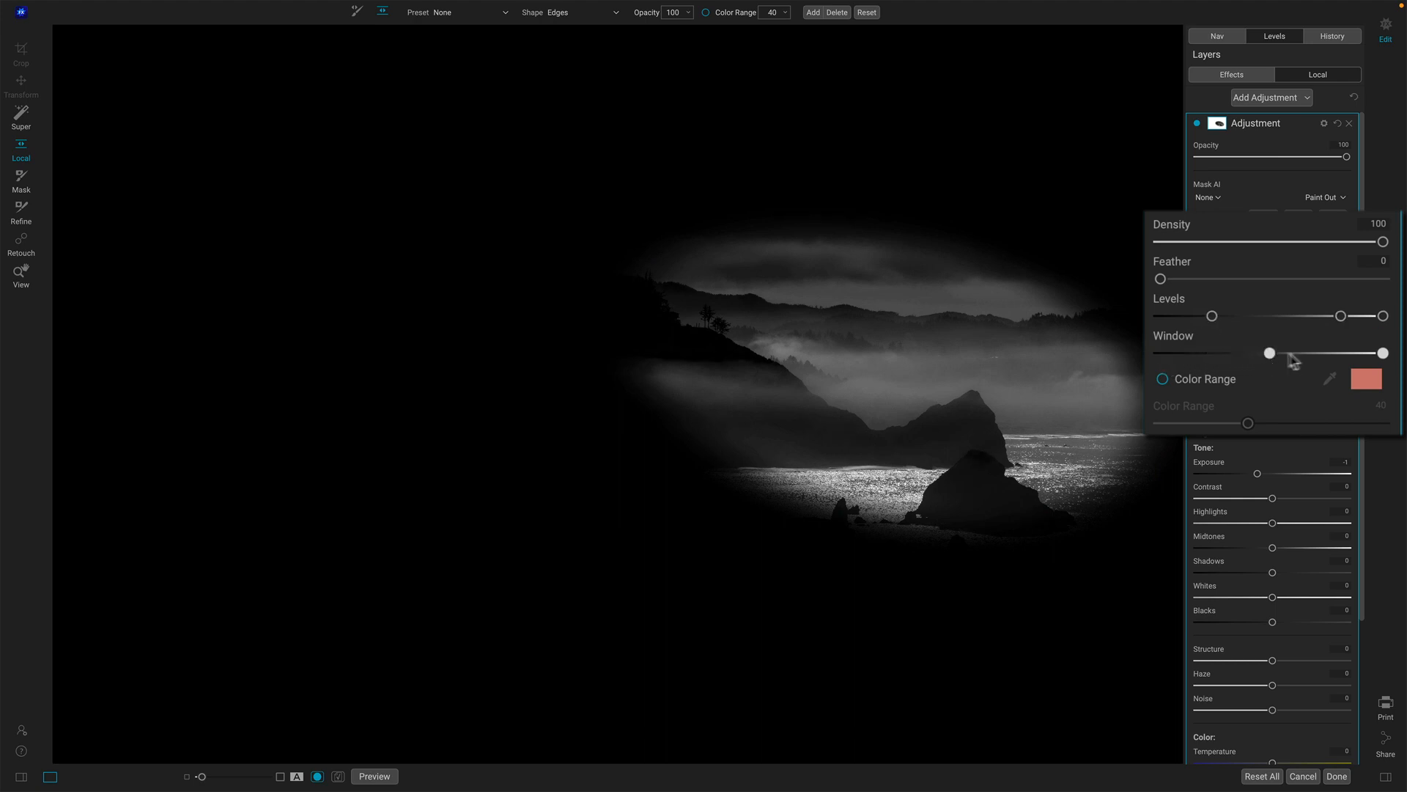
left_click_drag(1268, 352, 1327, 351)
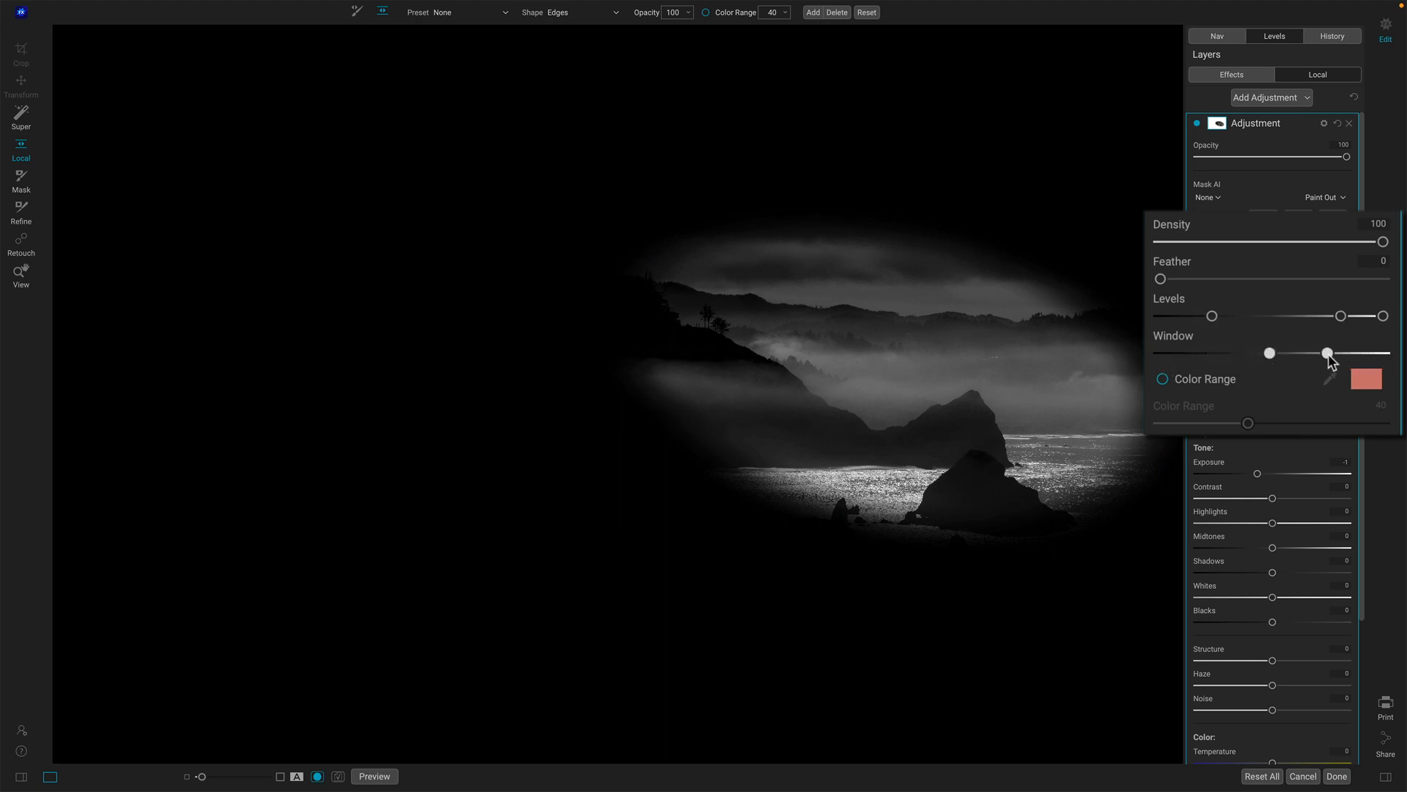
left_click_drag(1328, 352, 1331, 352)
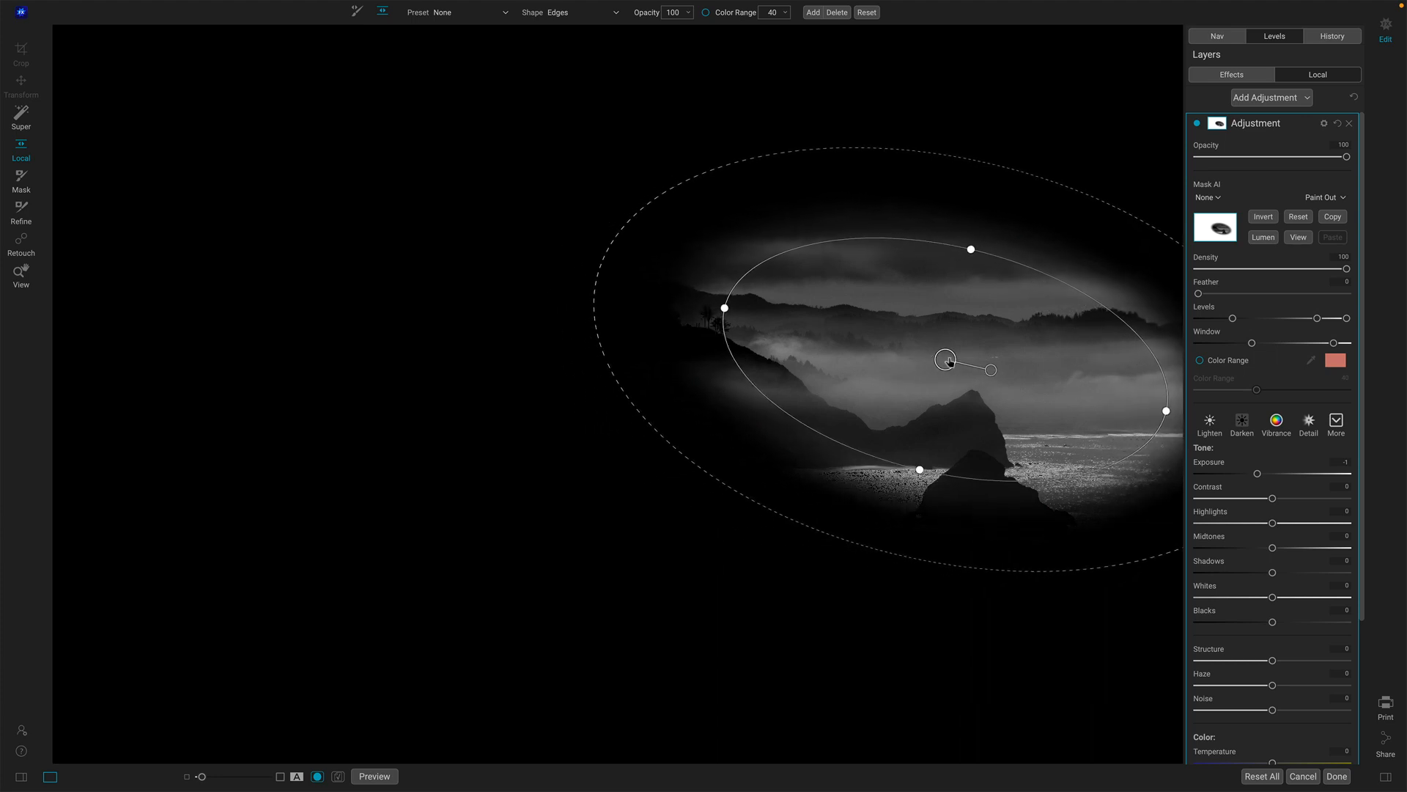
- Tilt and stretch the Edges ellipse across the fog bank and rocky coastline
left_click_drag(945, 360, 929, 364)
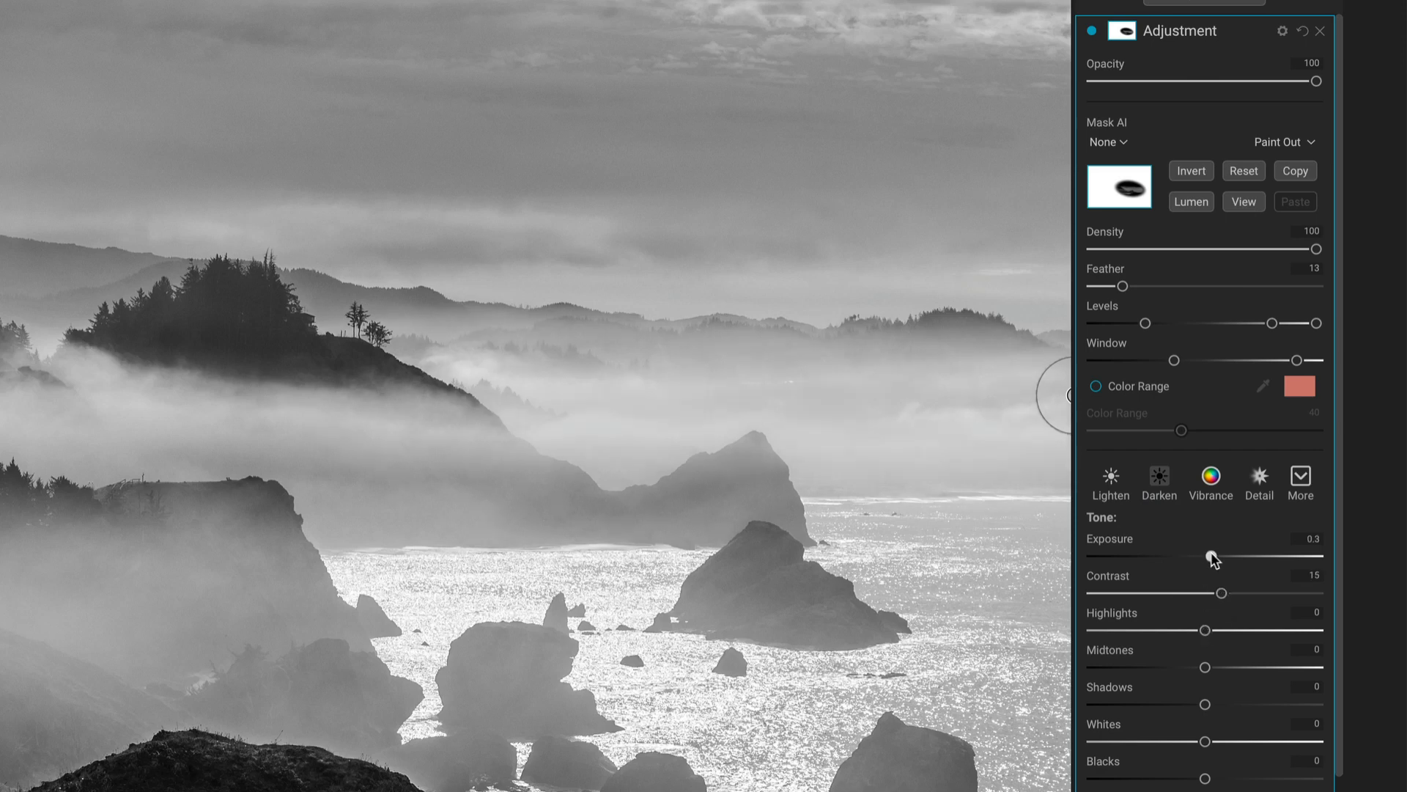
- Raise the adjustment's Exposure to about +0.25 to brighten the masked mist
left_click_drag(1213, 556, 1207, 556)
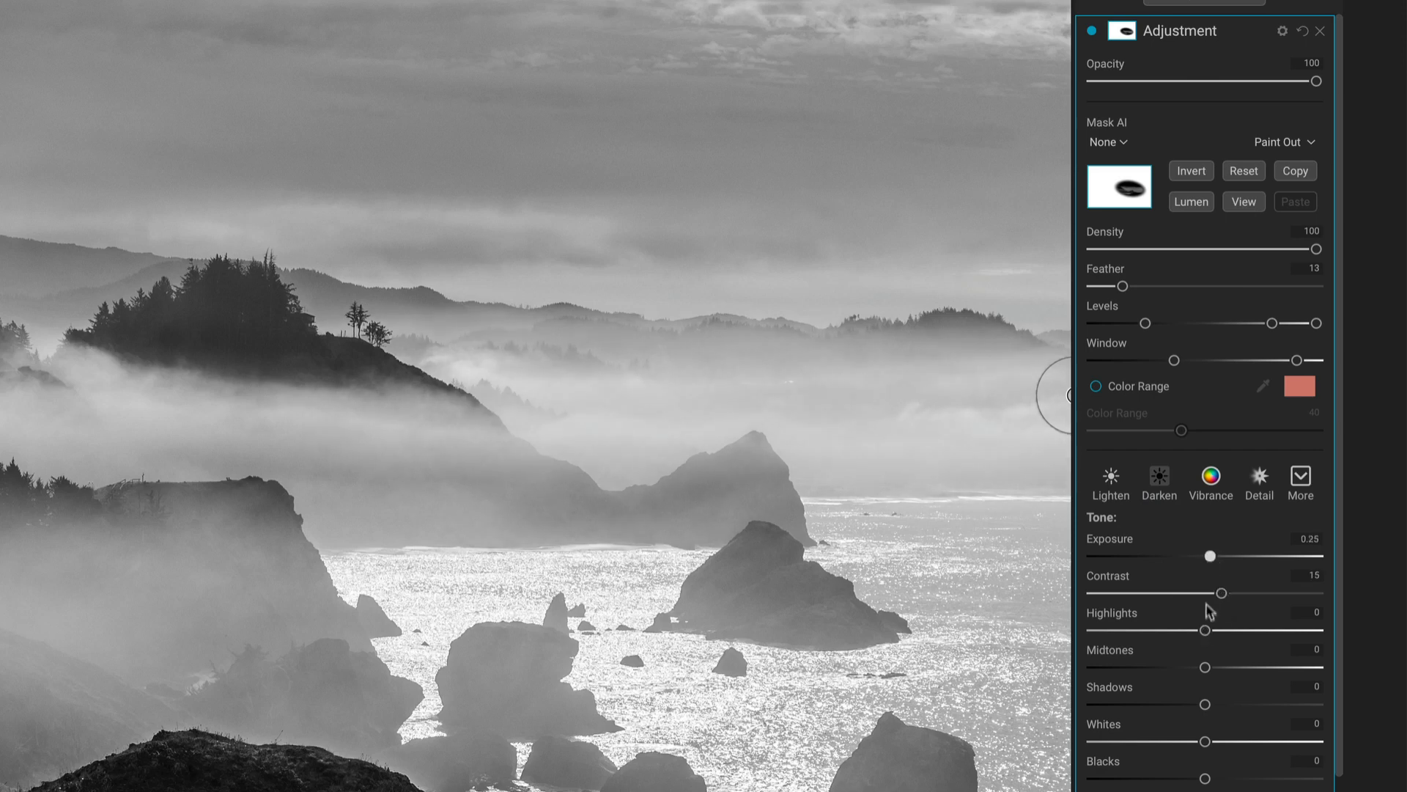